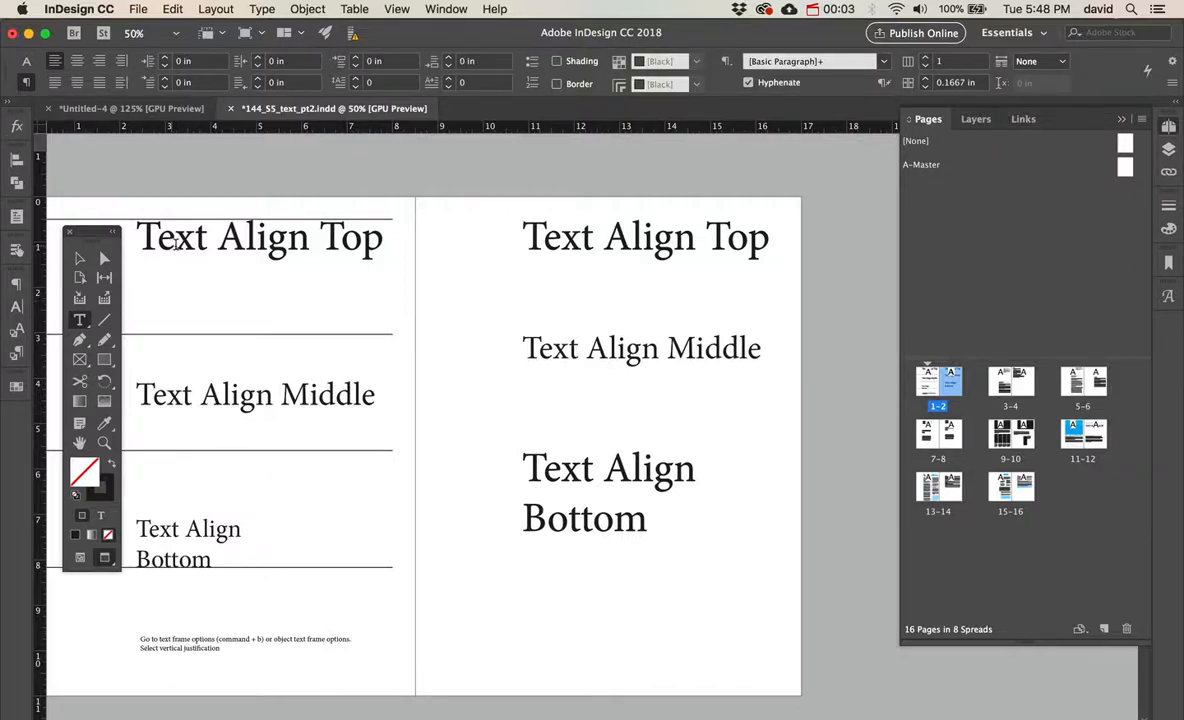
mouse_move(240, 340)
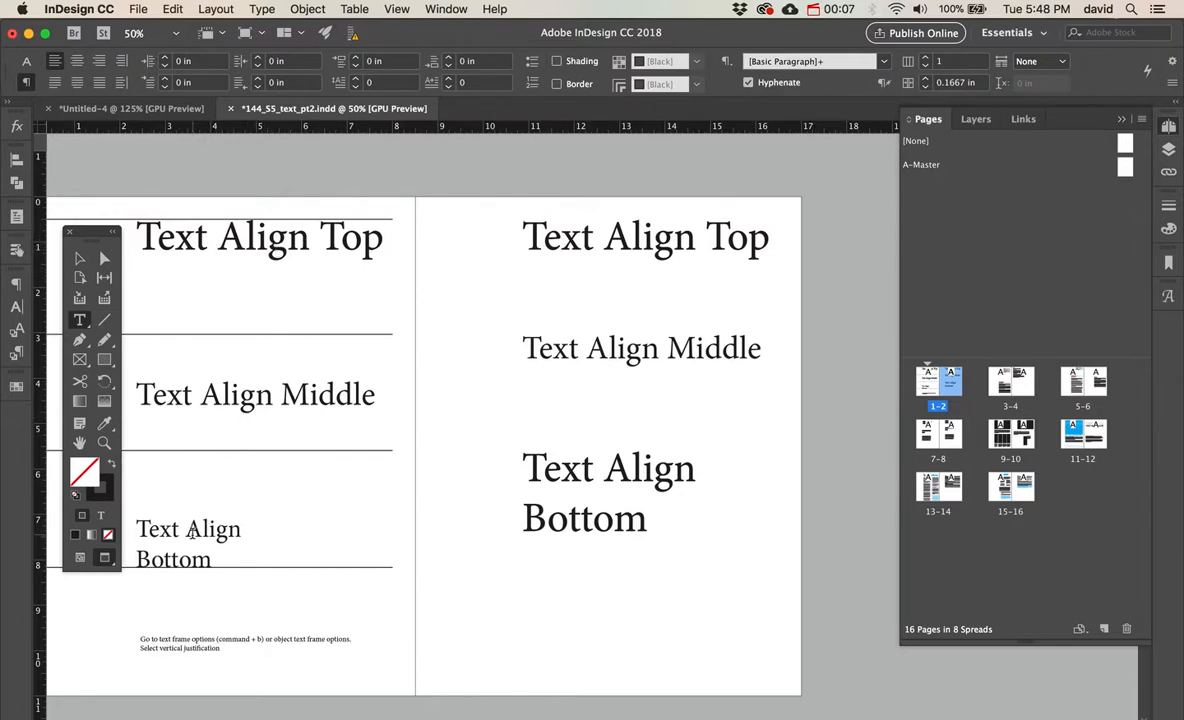
mouse_move(578, 252)
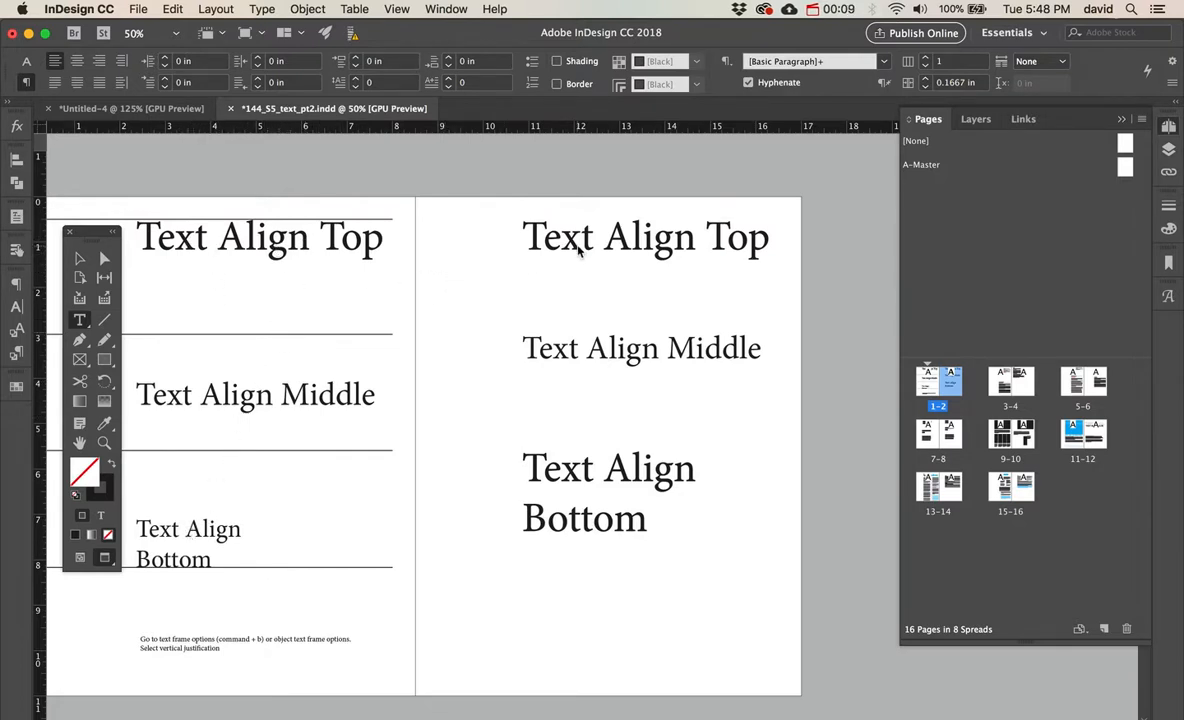
Select the right page's Text Align frame, move the Text Align Middle frame to the page top and enlarge it
left_click(646, 236)
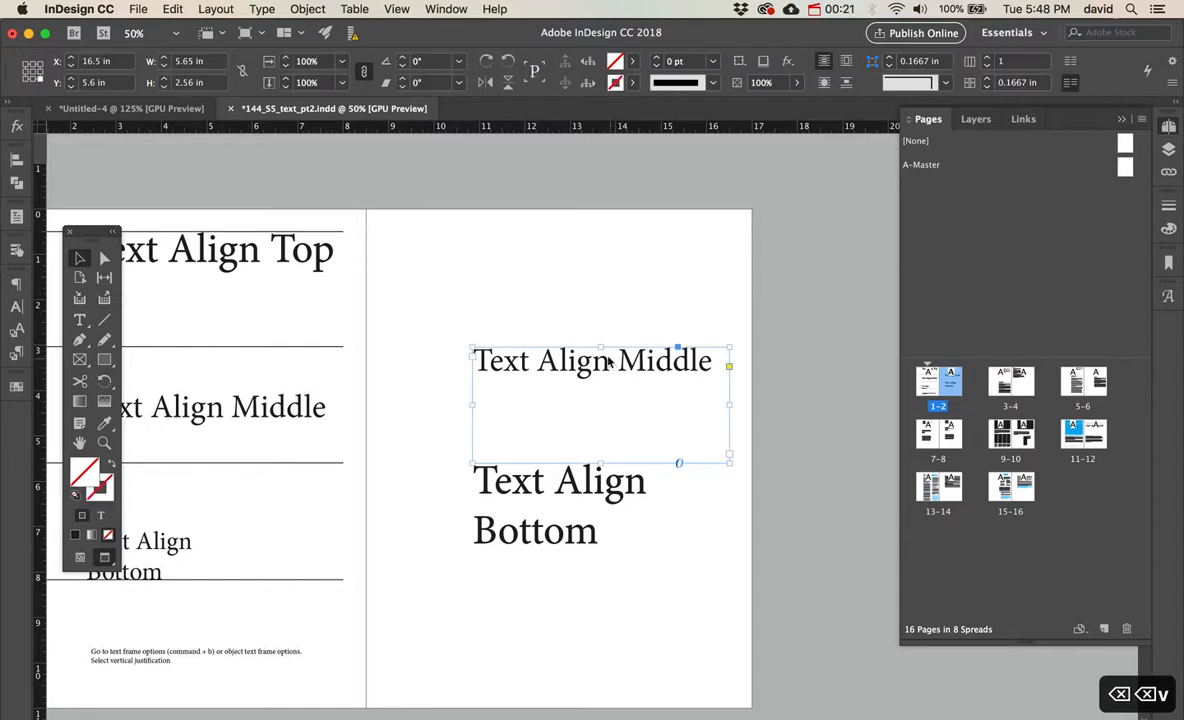
left_click_drag(600, 348, 600, 290)
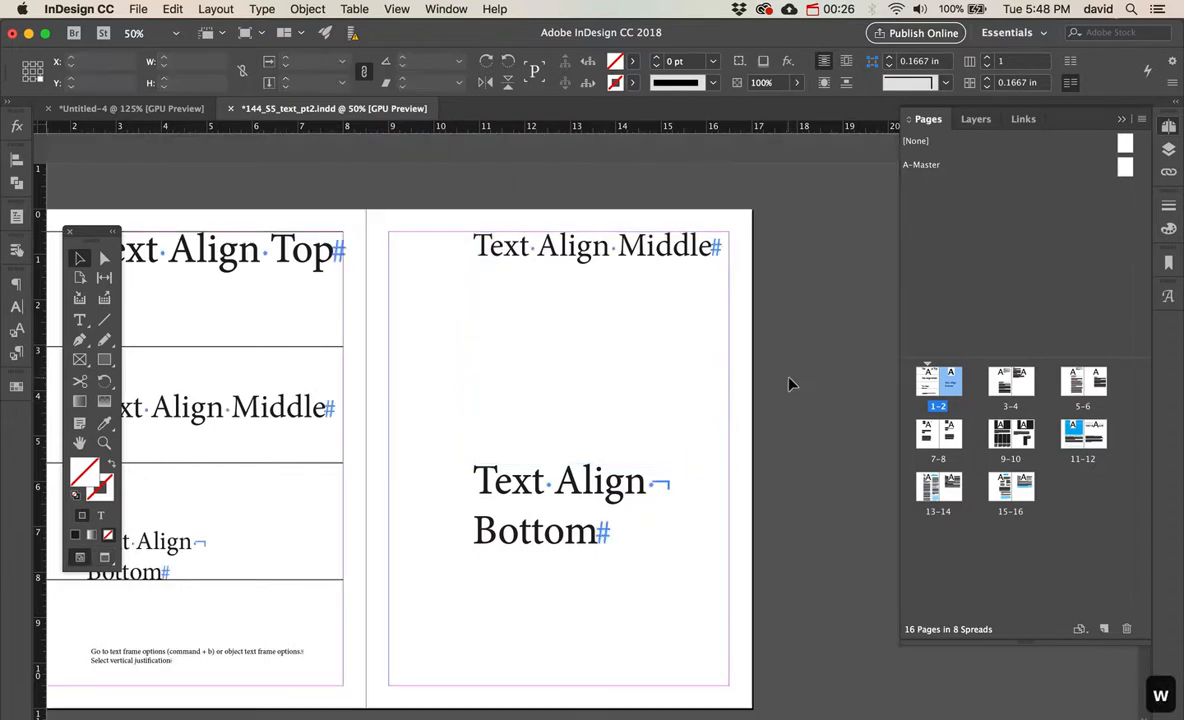
left_click(600, 344)
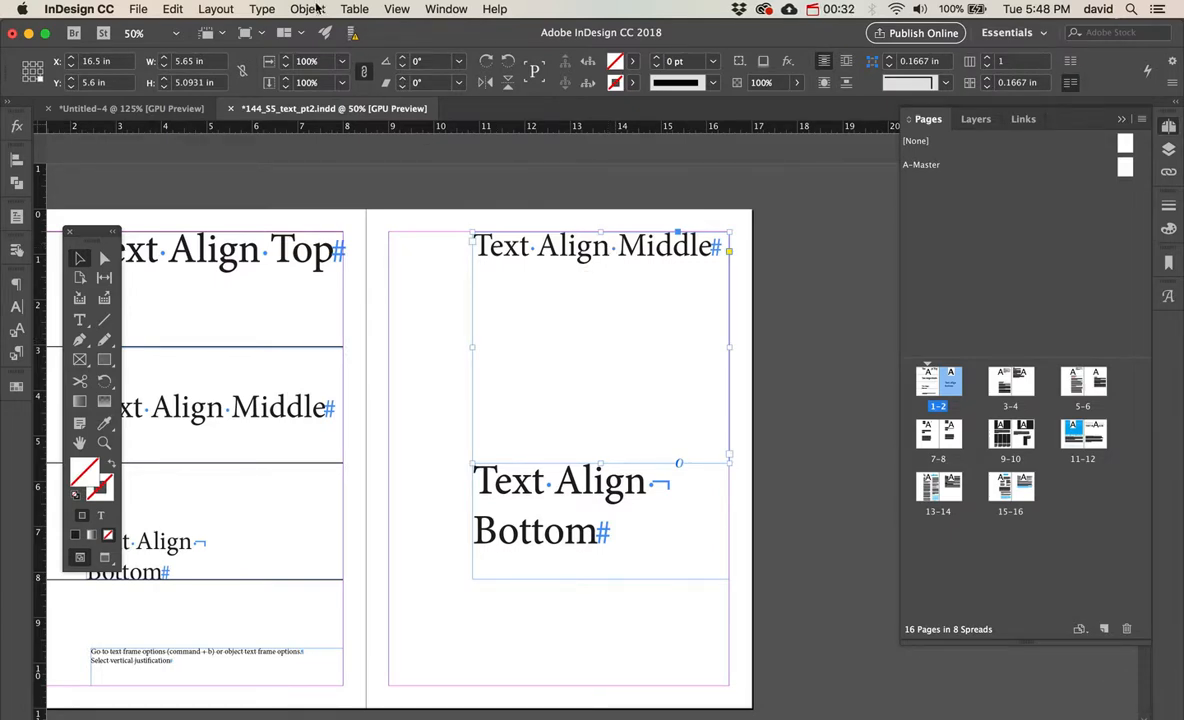
Set the Text Align Middle frame's Vertical Justification to Center via Text Frame Options and confirm
left_click(306, 8)
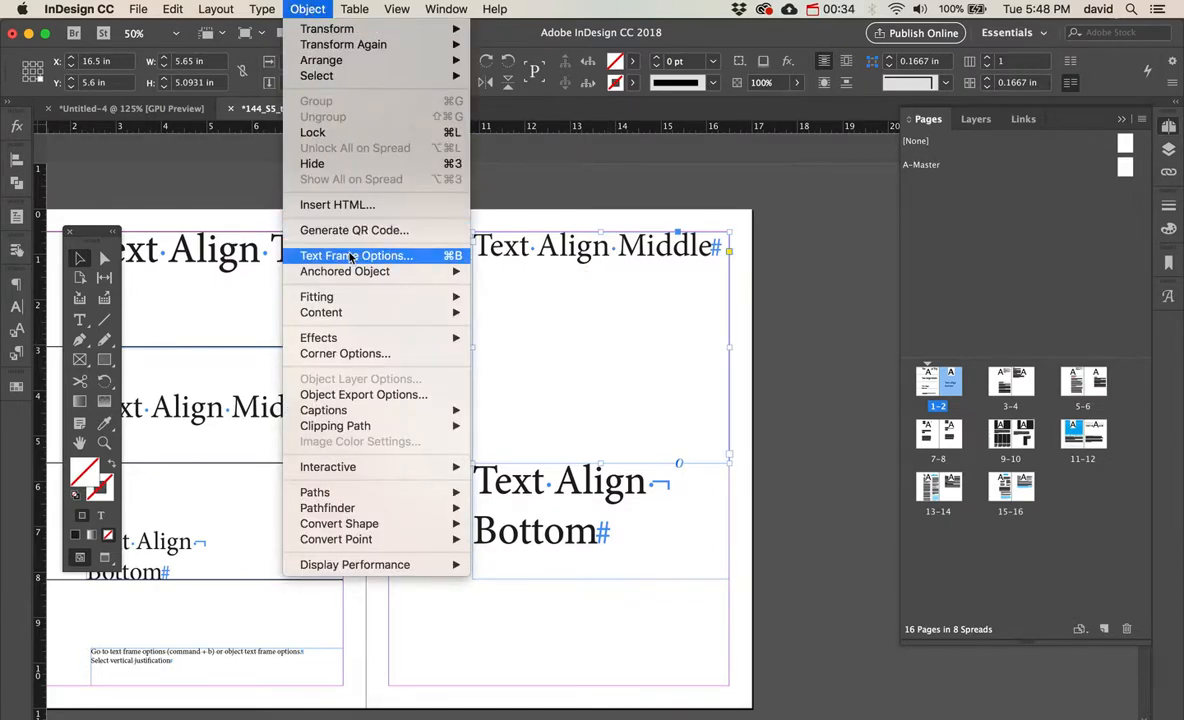
left_click(356, 256)
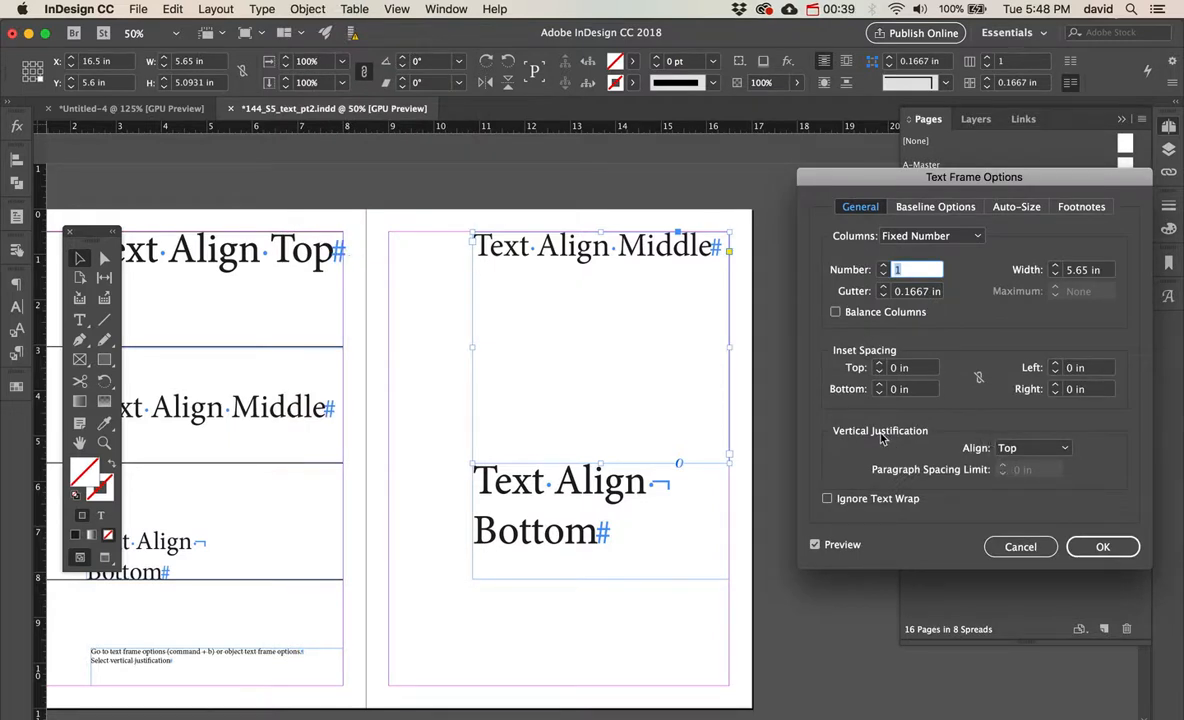
left_click(1064, 448)
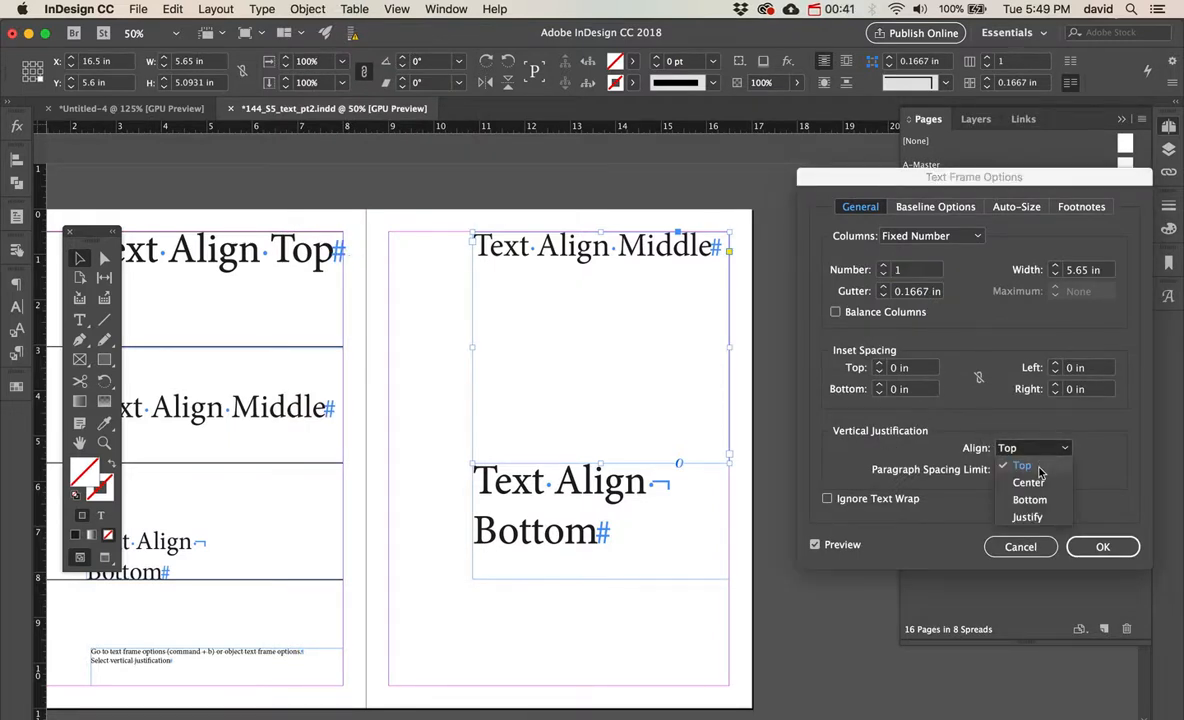
left_click(1028, 482)
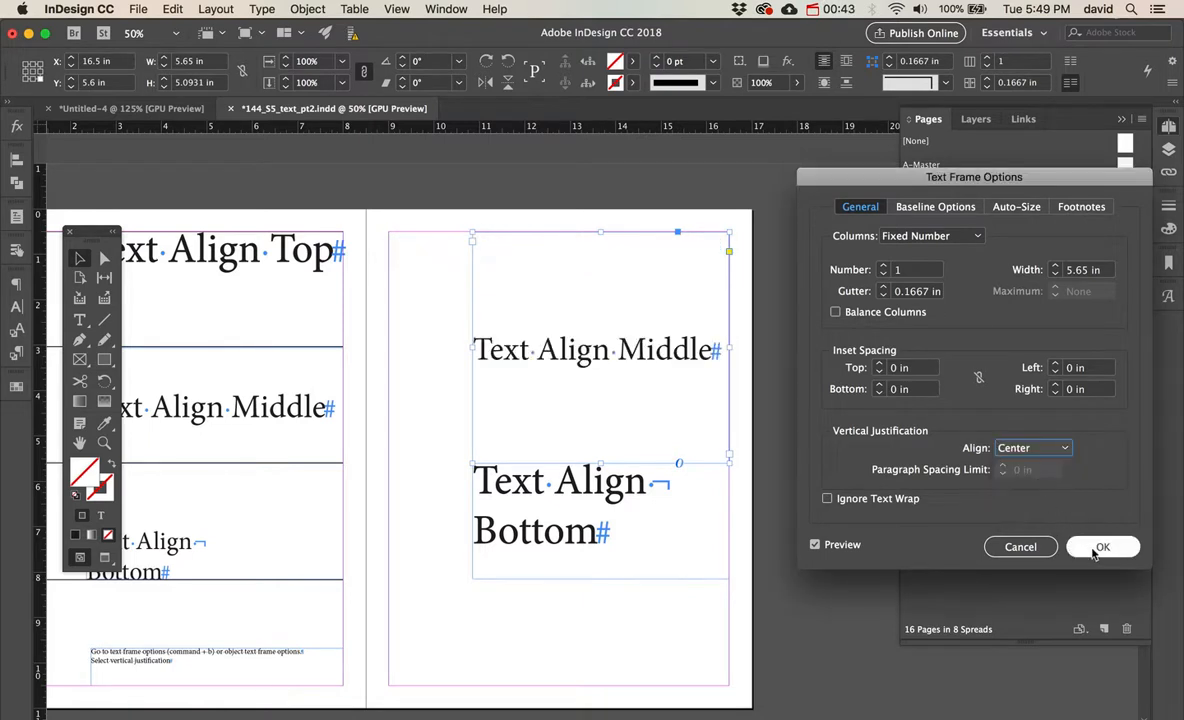
left_click(1102, 548)
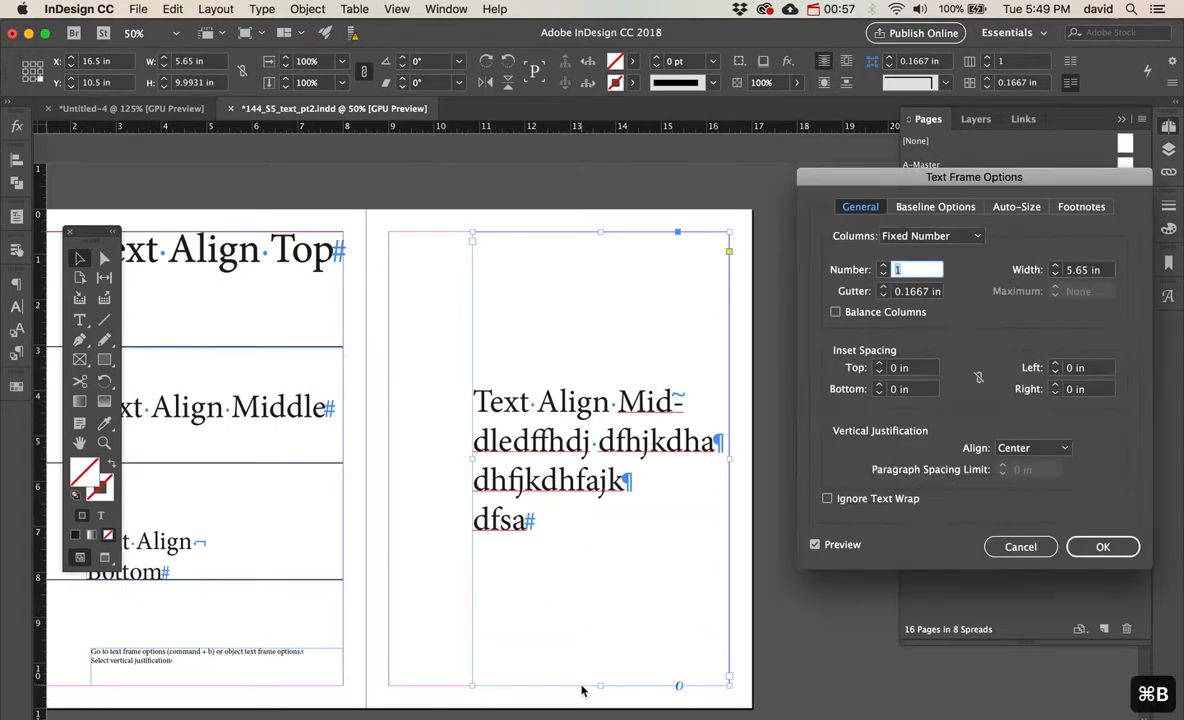
left_click(1032, 448)
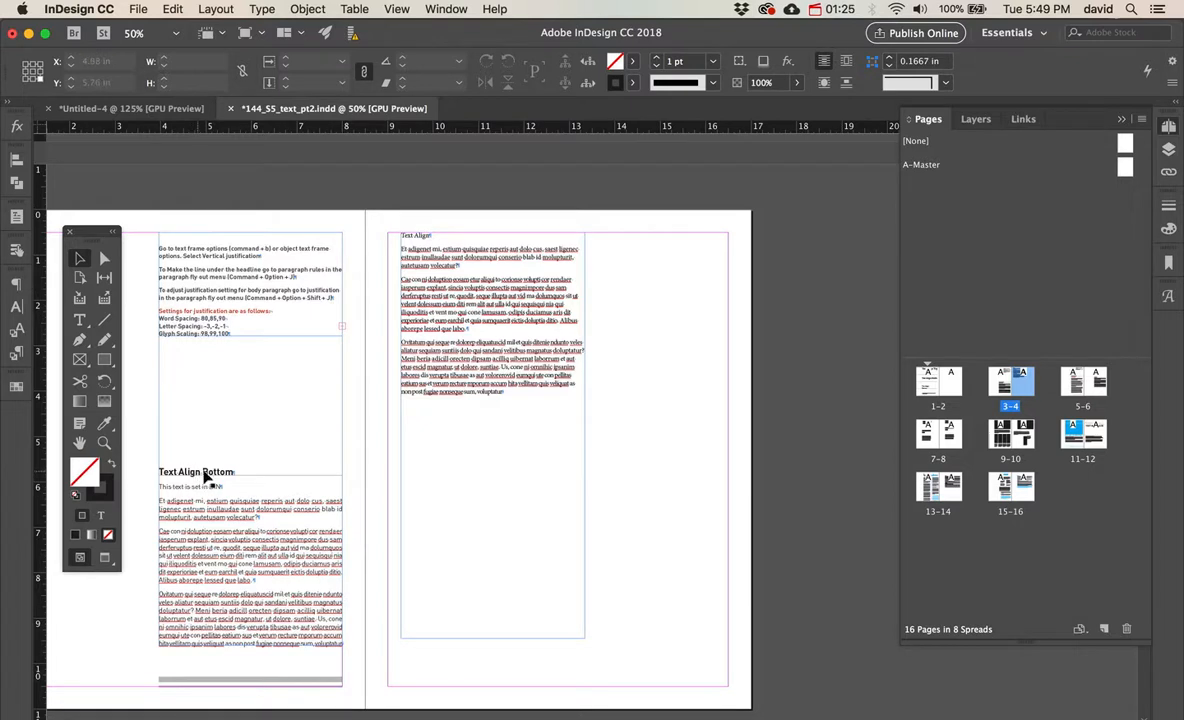
mouse_move(500, 400)
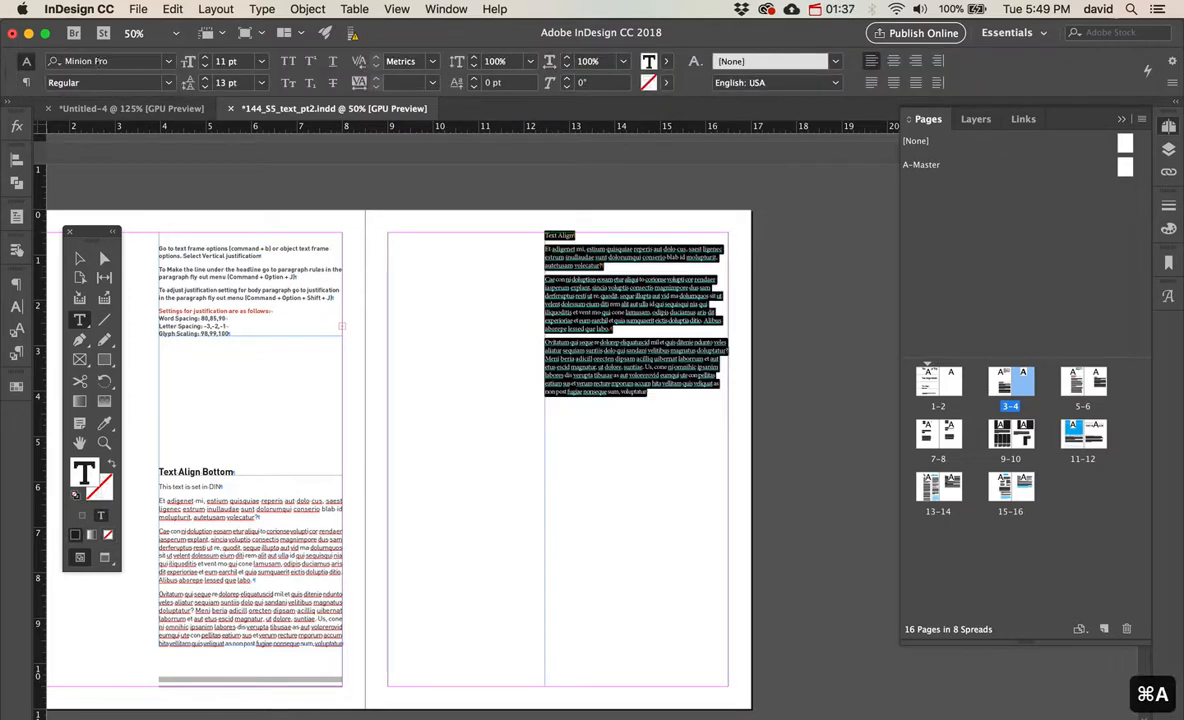
Set the article text in DIN, select the Text Align heading and bring up the Paragraph panel menu
type("din")
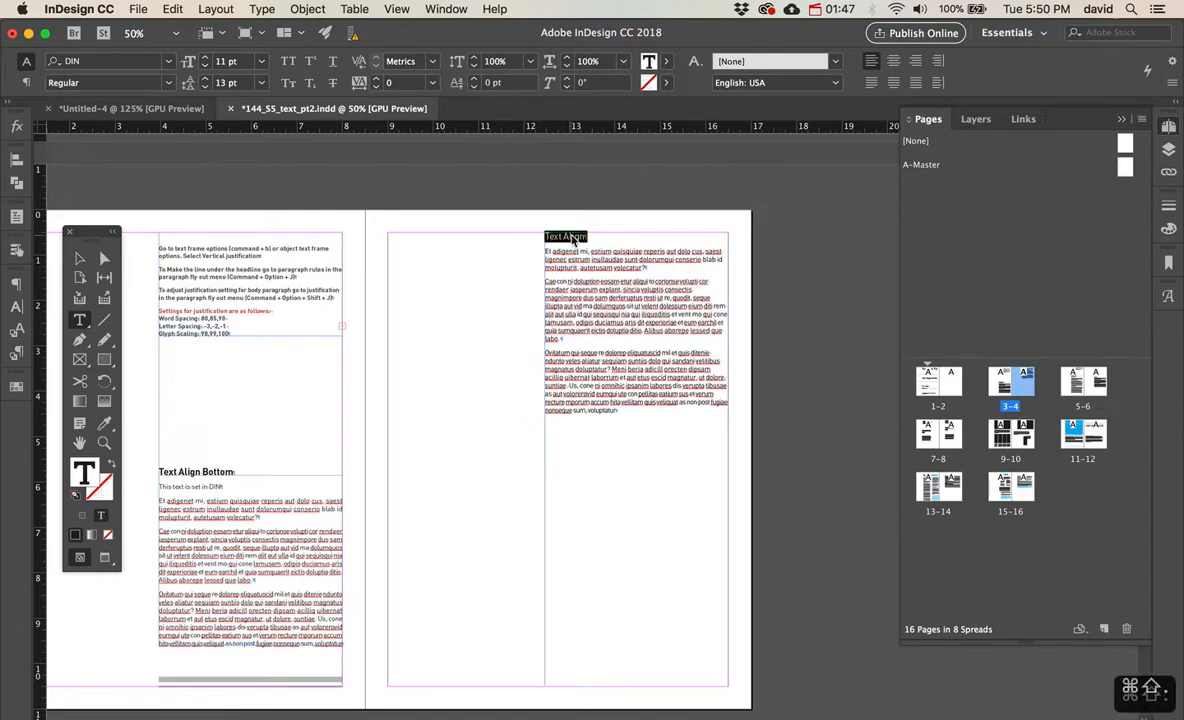
left_click(168, 82)
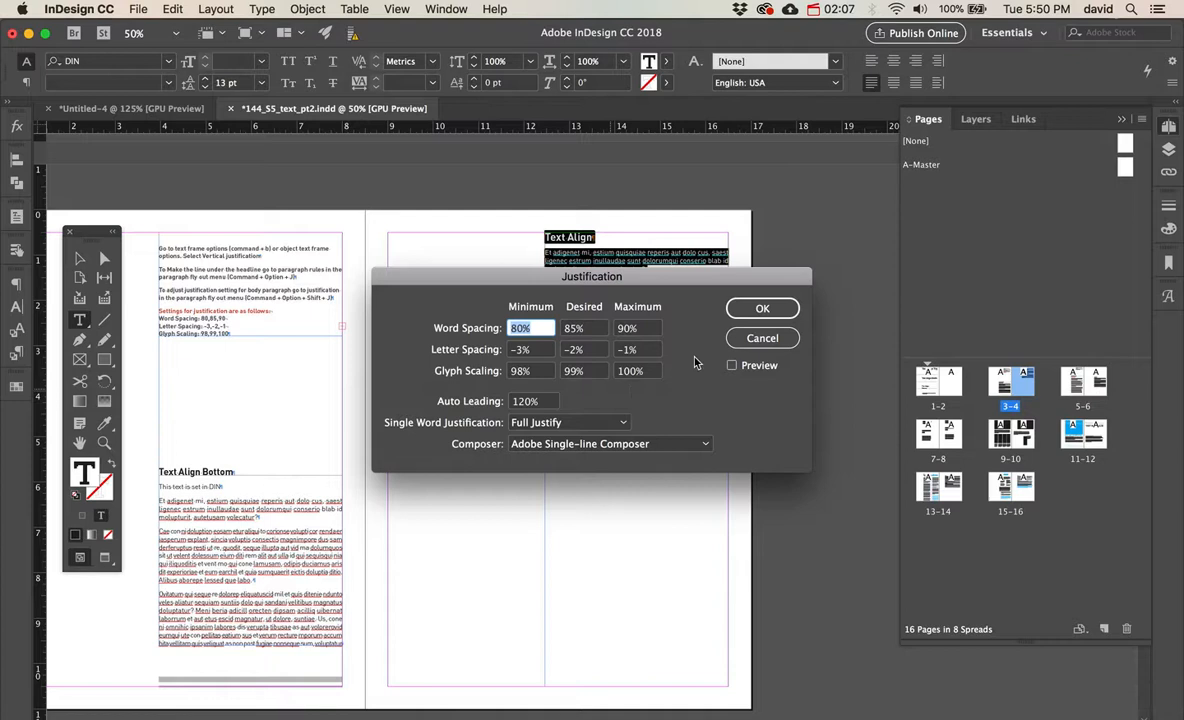
left_click(762, 308)
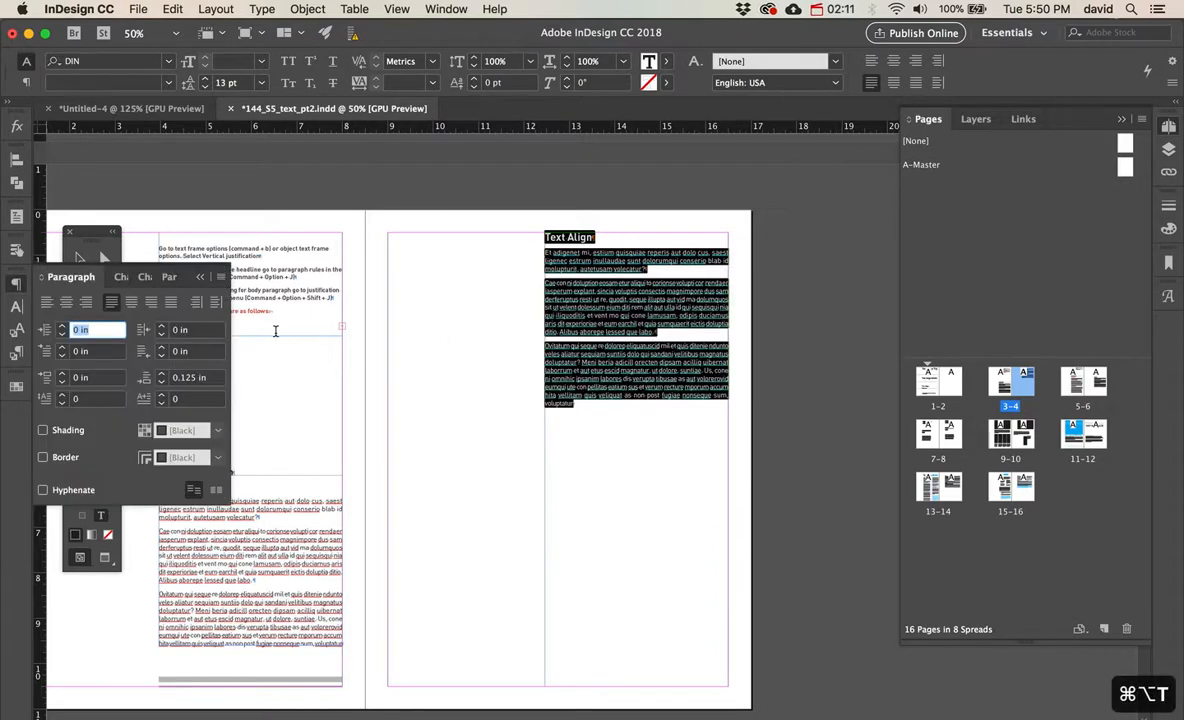
left_click(224, 276)
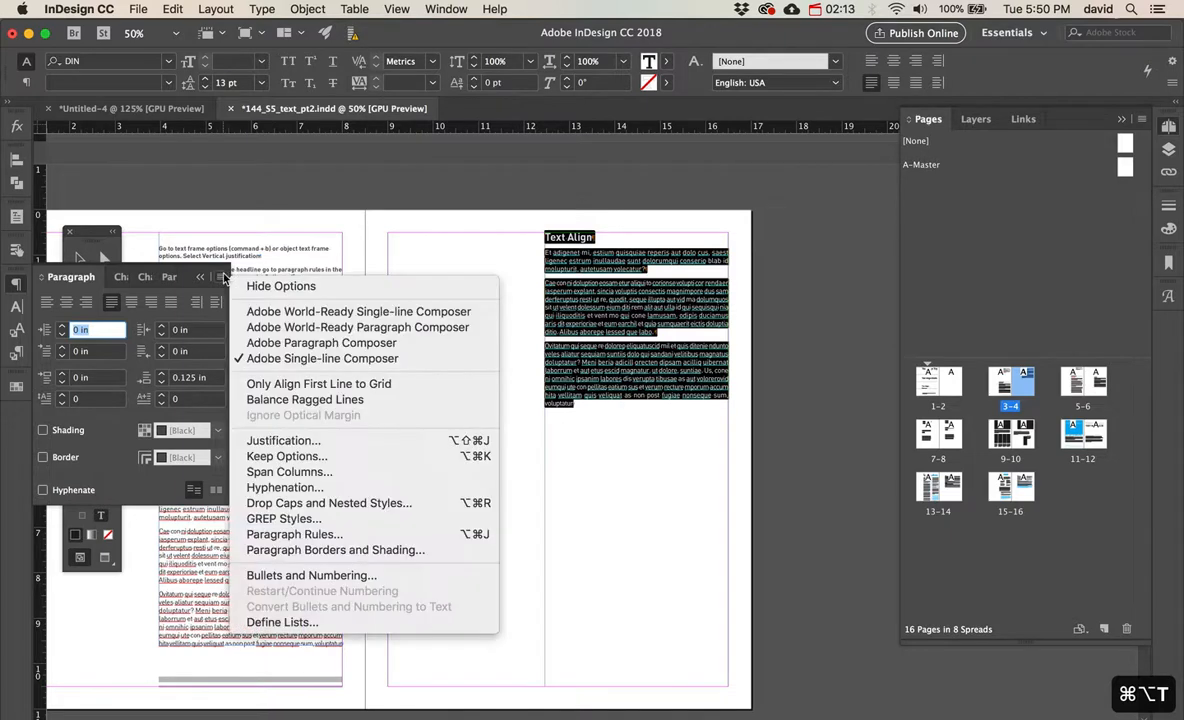
mouse_move(284, 440)
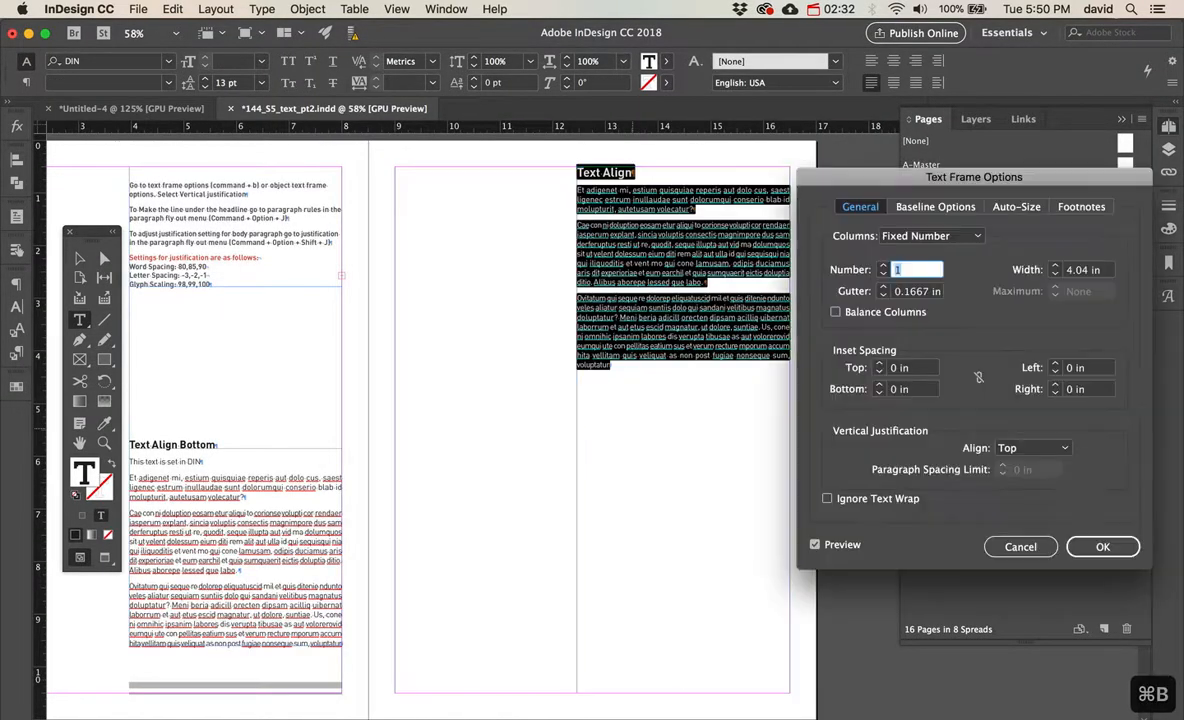
Set the article frame's Vertical Justification Align to Bottom and confirm
left_click(1032, 448)
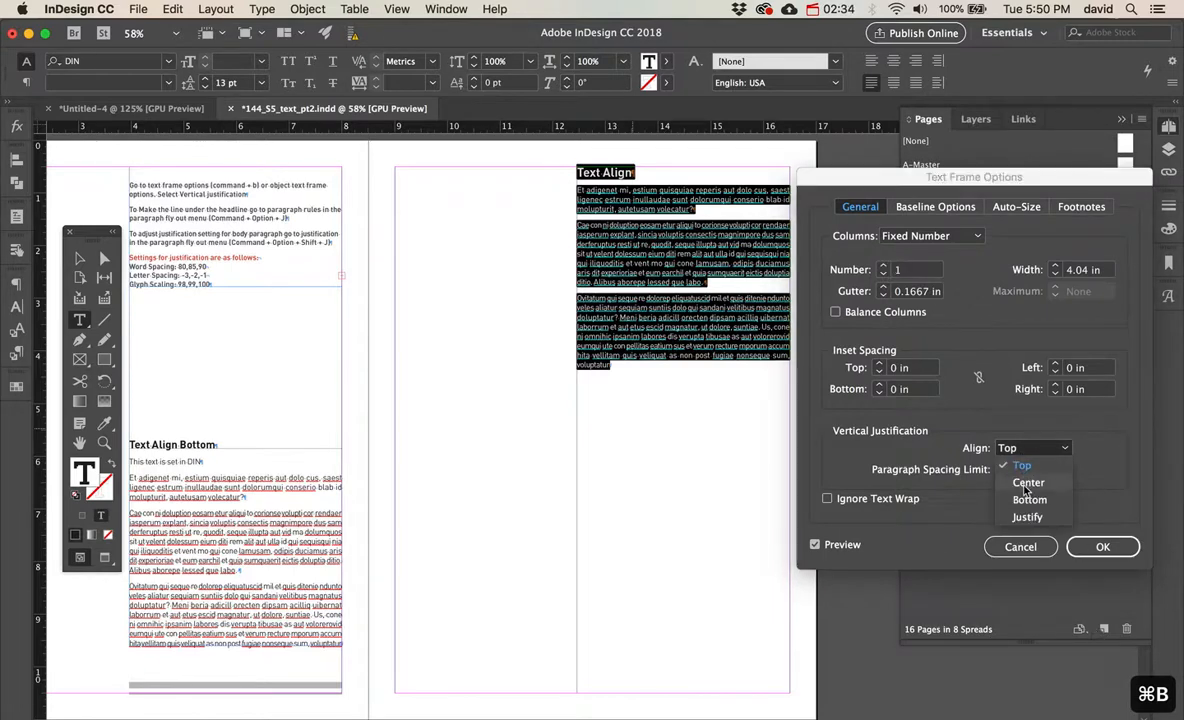
left_click(1102, 546)
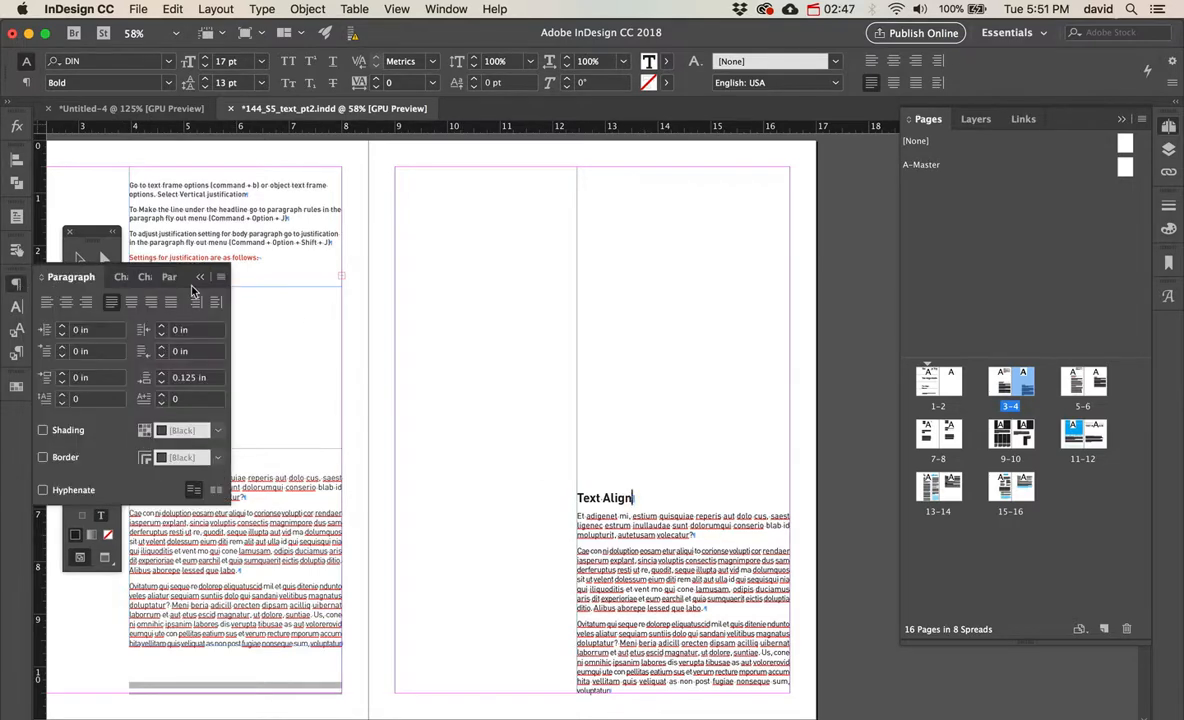
In Paragraph Rules, make the Rule Below a solid cyan line at 50% tint
left_click(220, 276)
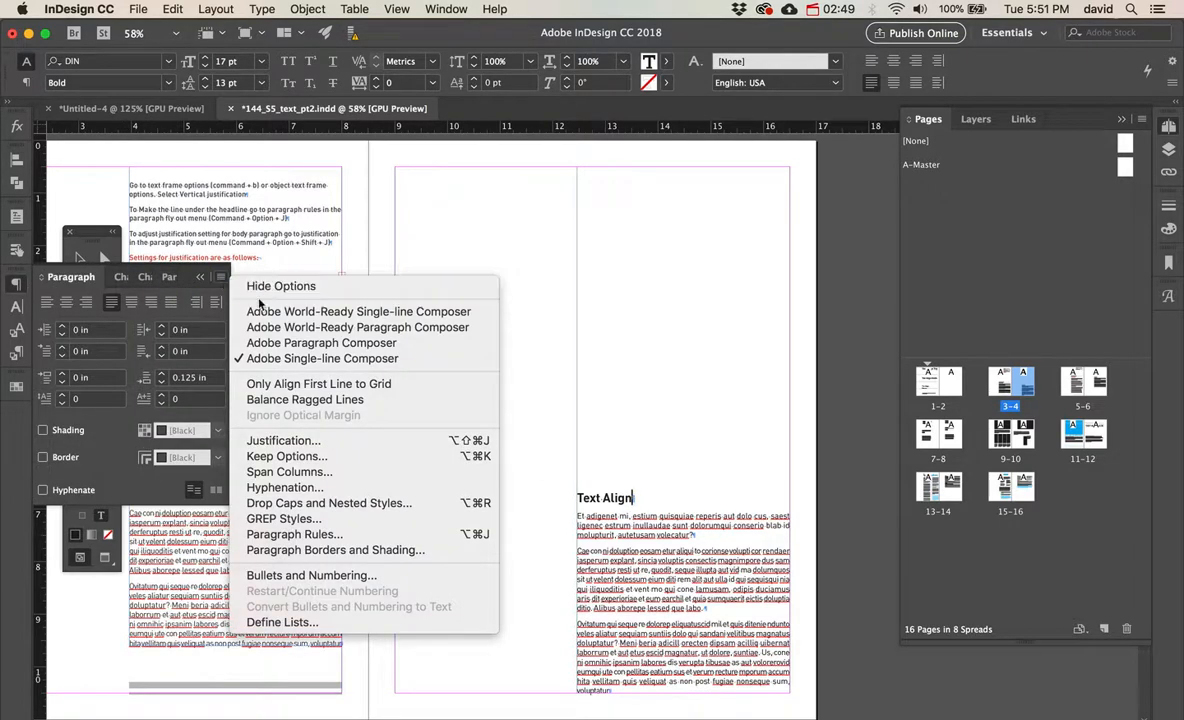
mouse_move(284, 518)
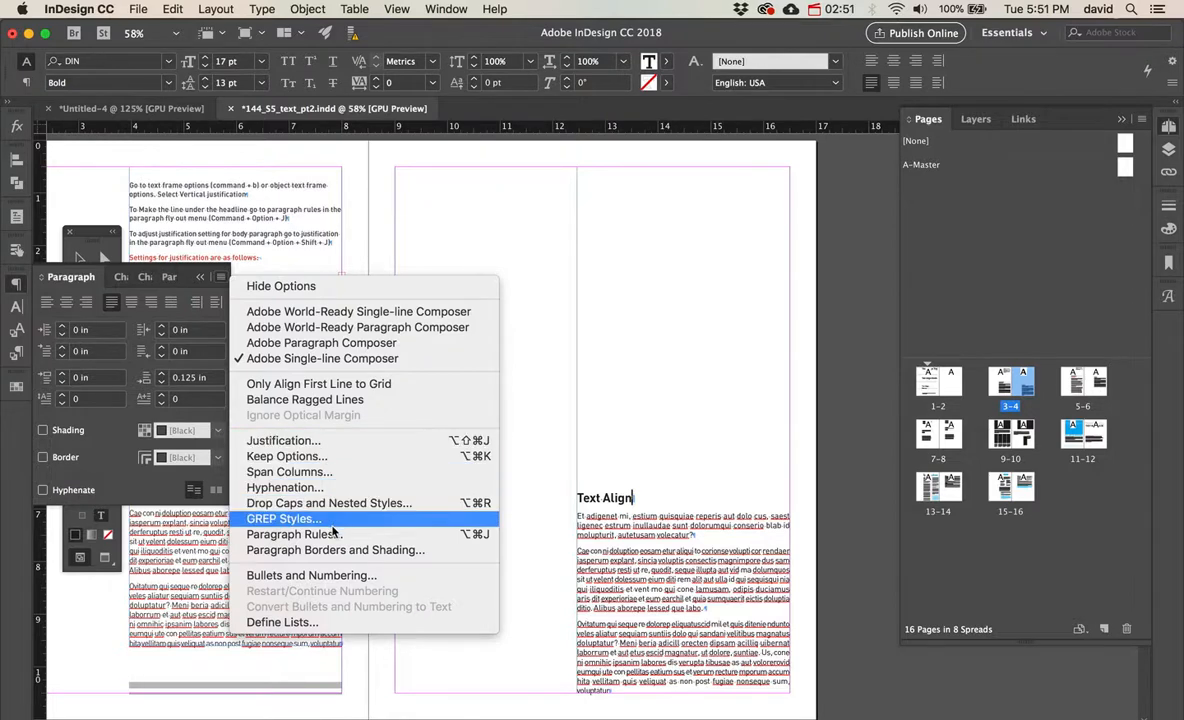
left_click(292, 532)
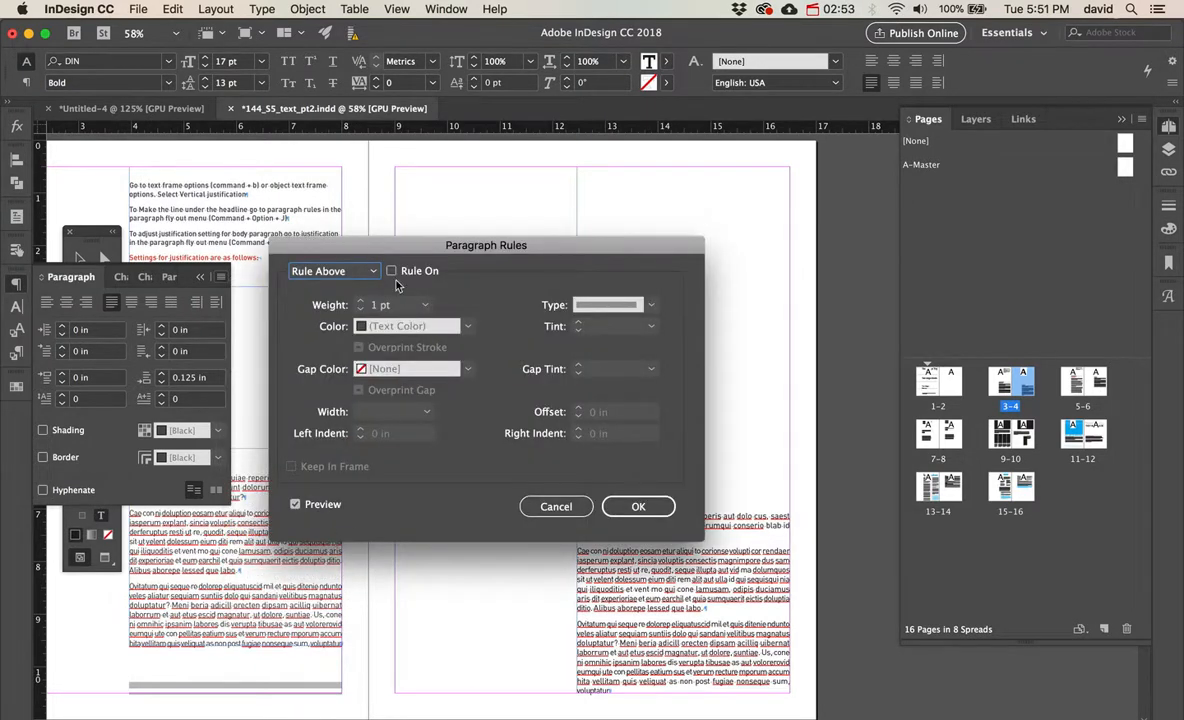
left_click(334, 270)
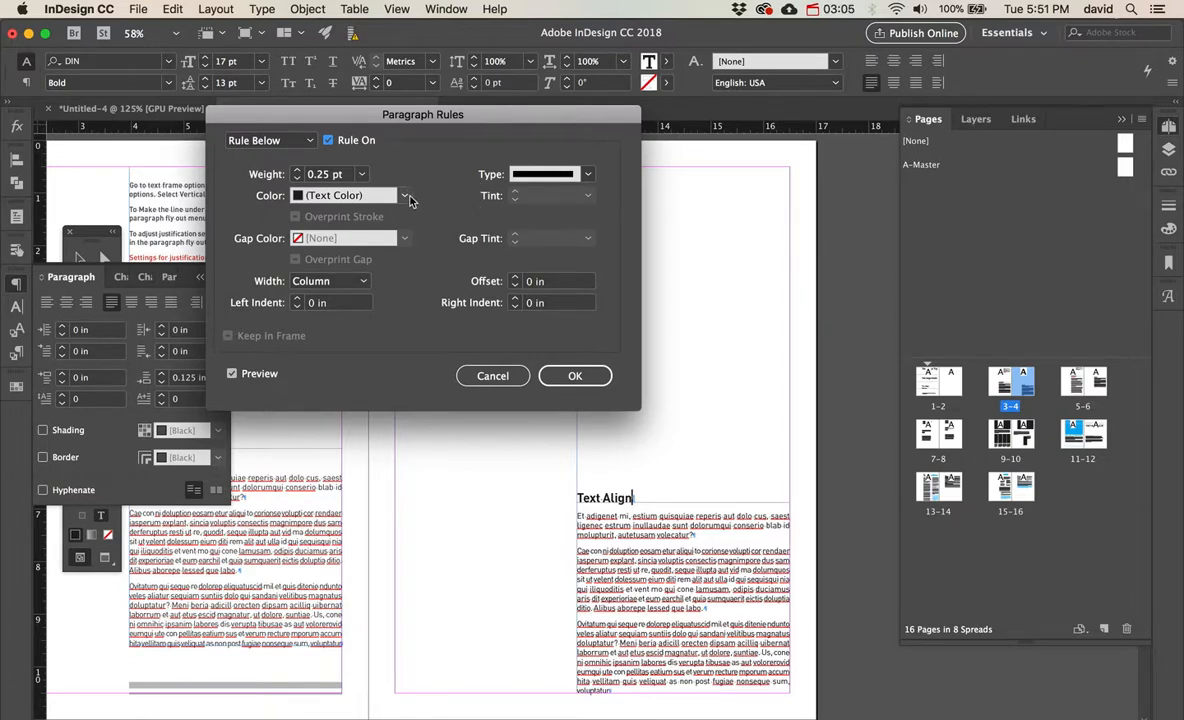
left_click(588, 174)
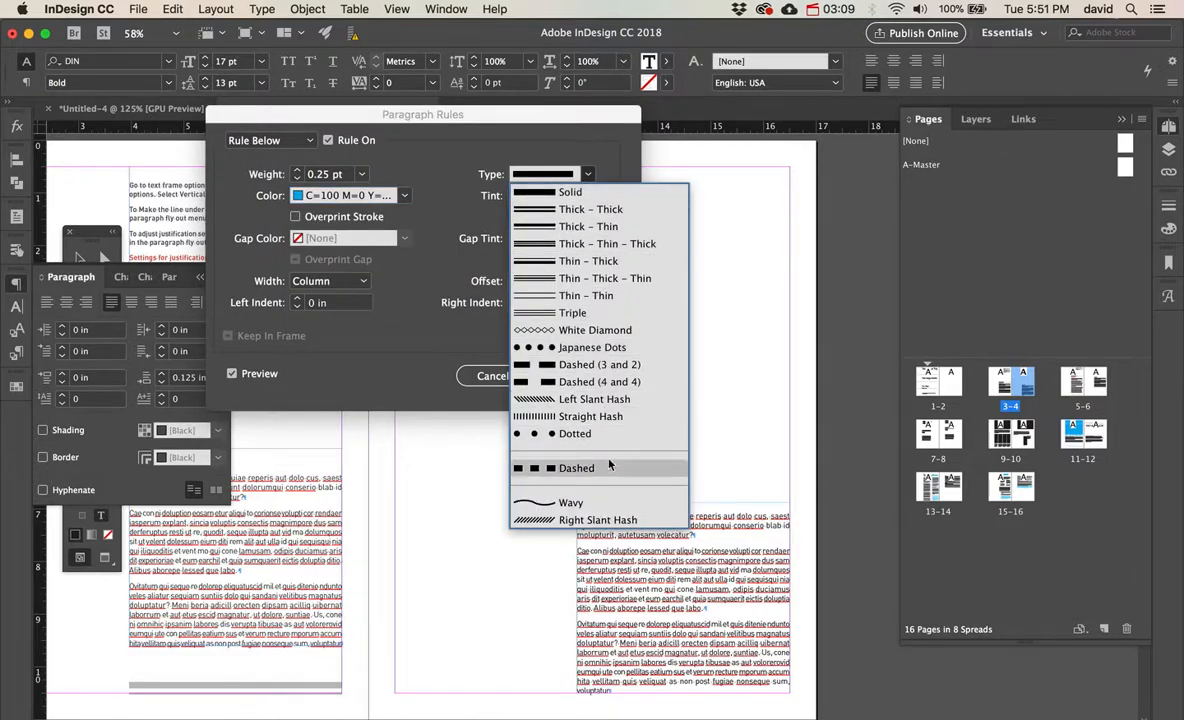
left_click(568, 192)
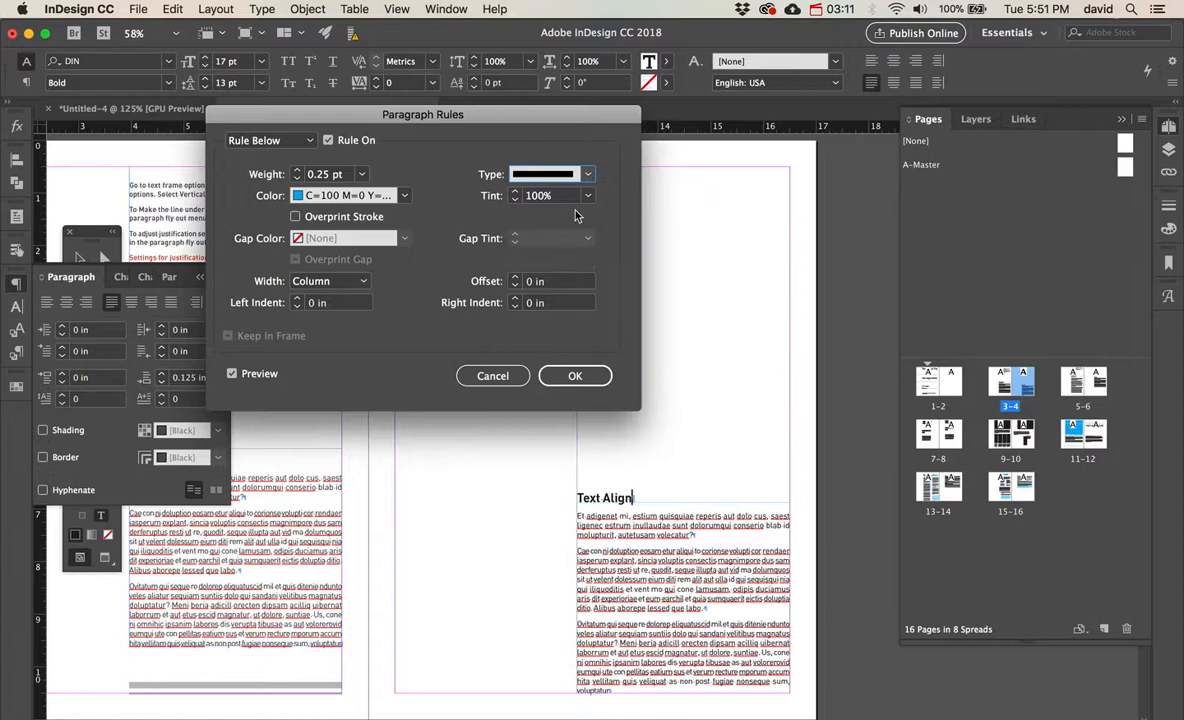
left_click(588, 196)
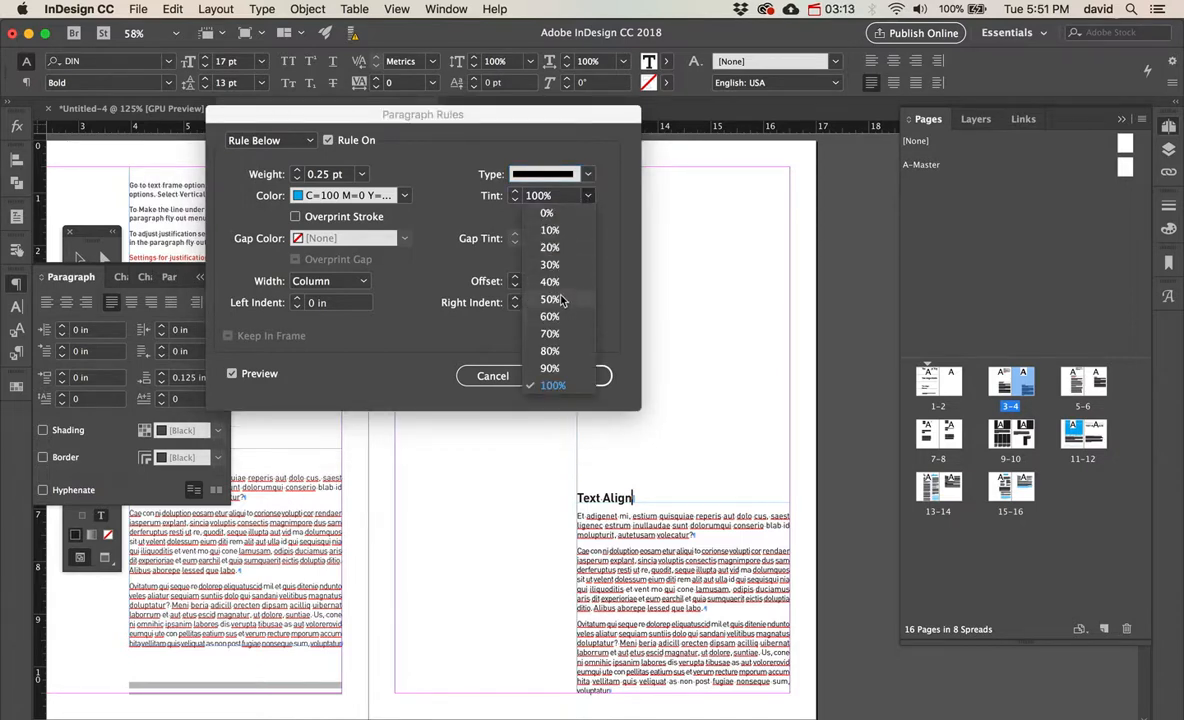
left_click(550, 300)
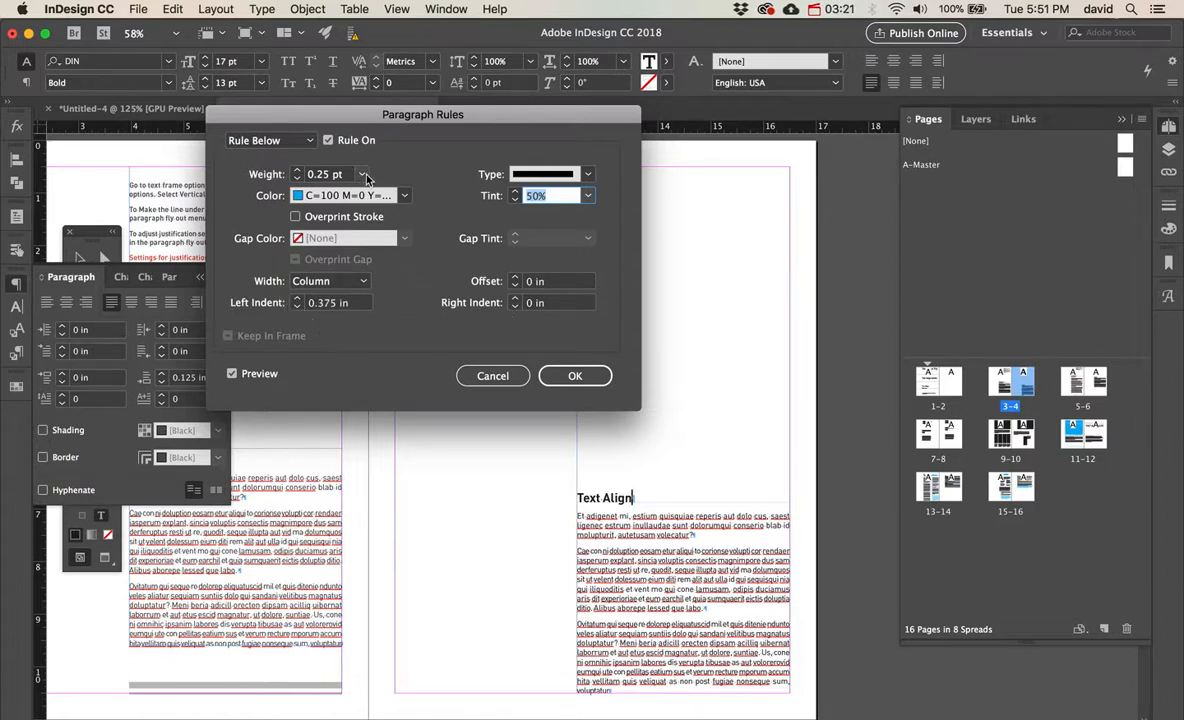
Give the heading rule a 5 pt weight and a small offset from 0.375 in, then apply it
type("5 pt")
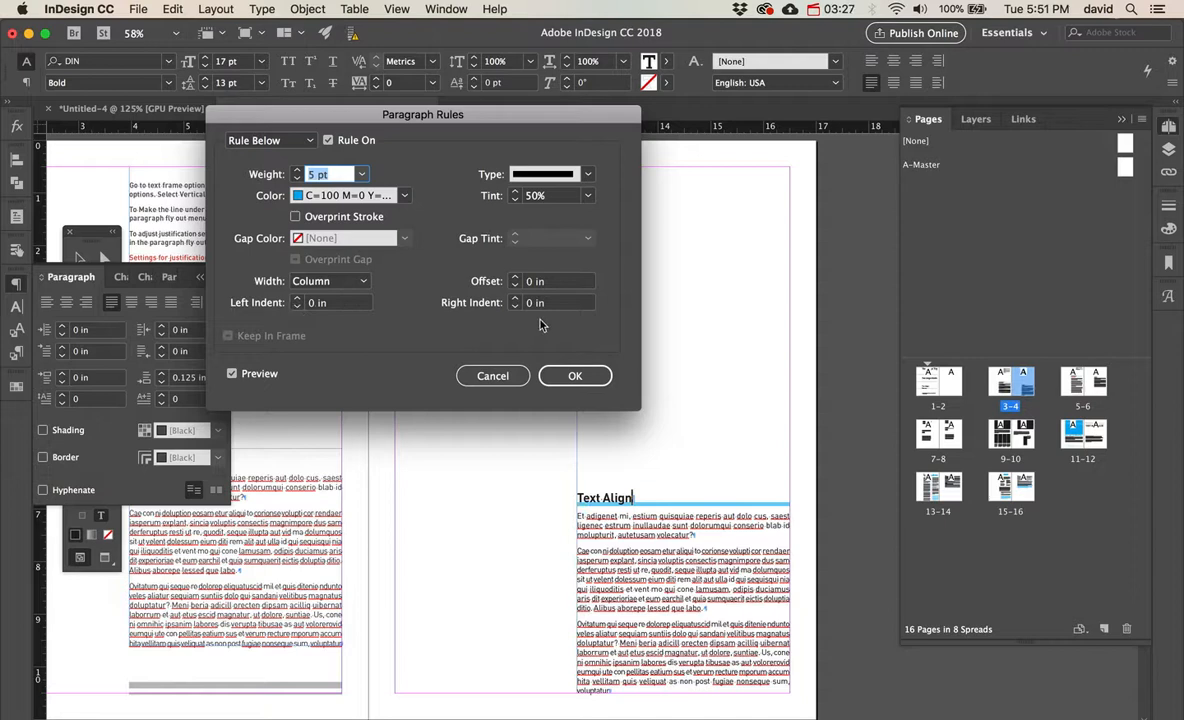
type("0.375 in")
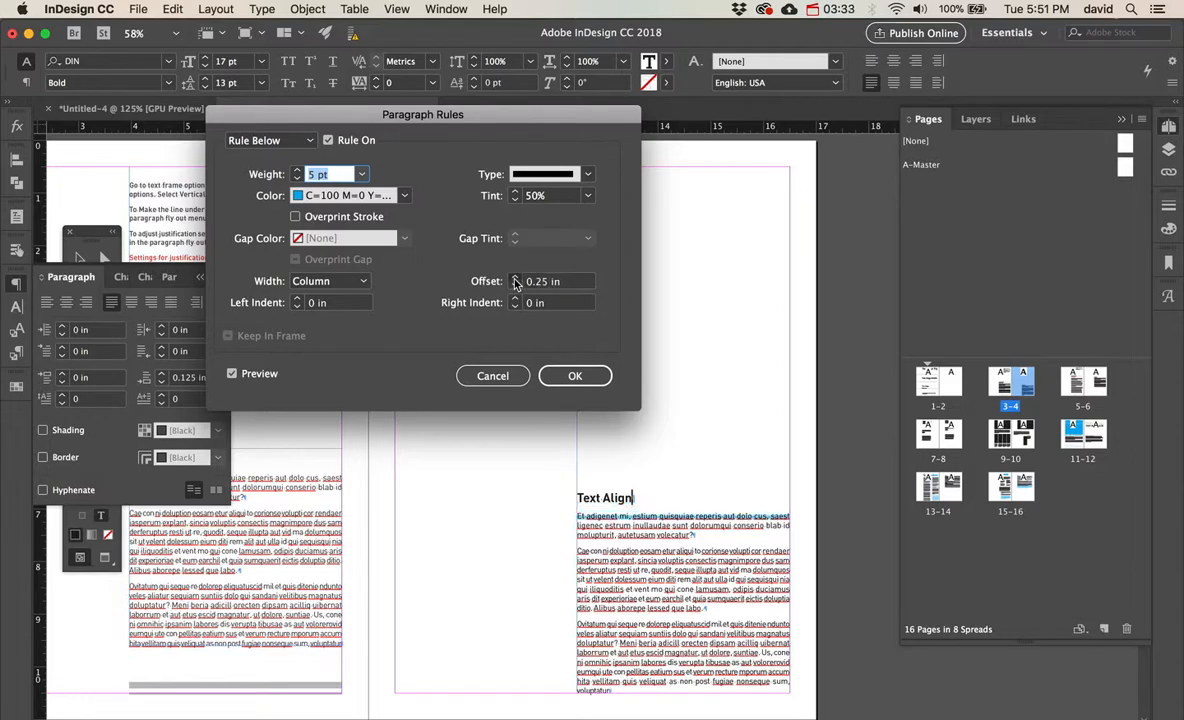
left_click(514, 284)
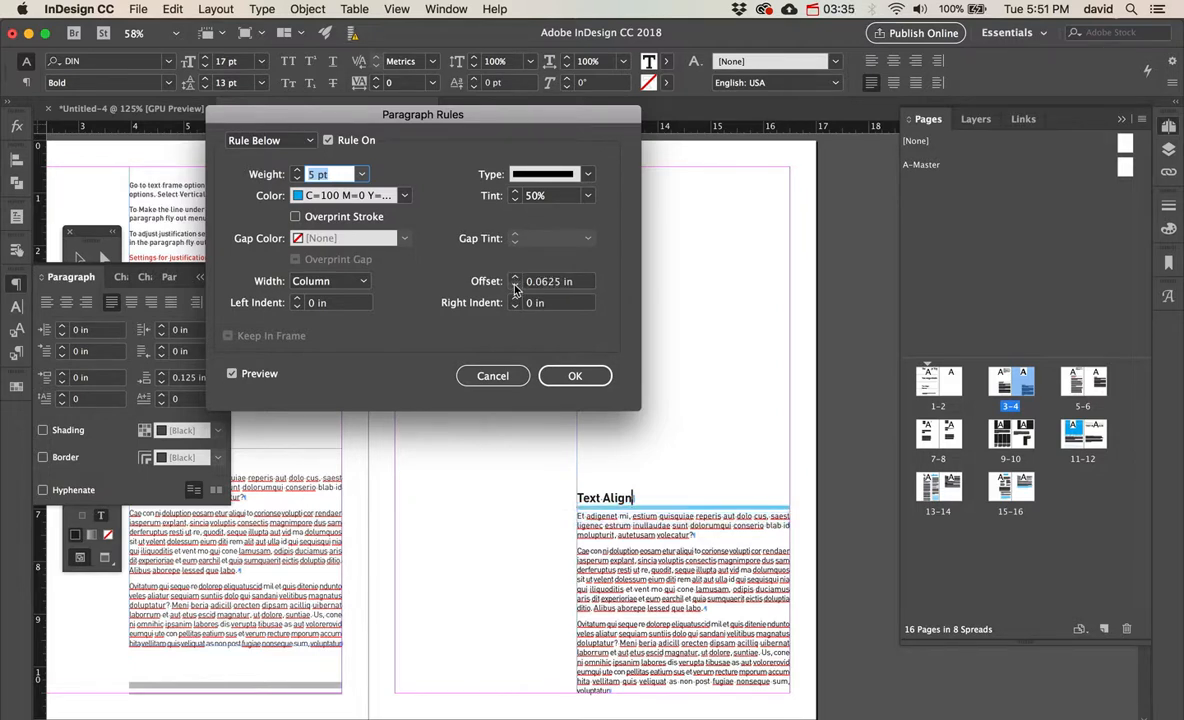
left_click(360, 174)
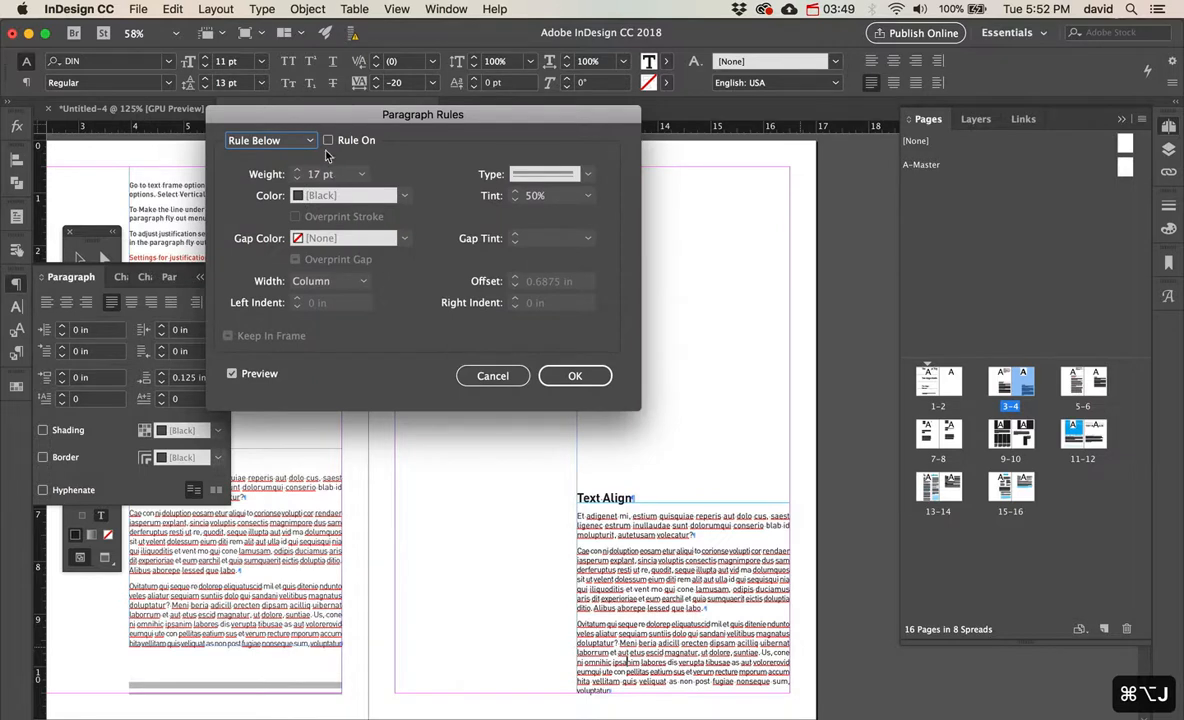
Turn on a dotted Rule Below in black at 30% tint under the first body paragraph and apply it
left_click(328, 140)
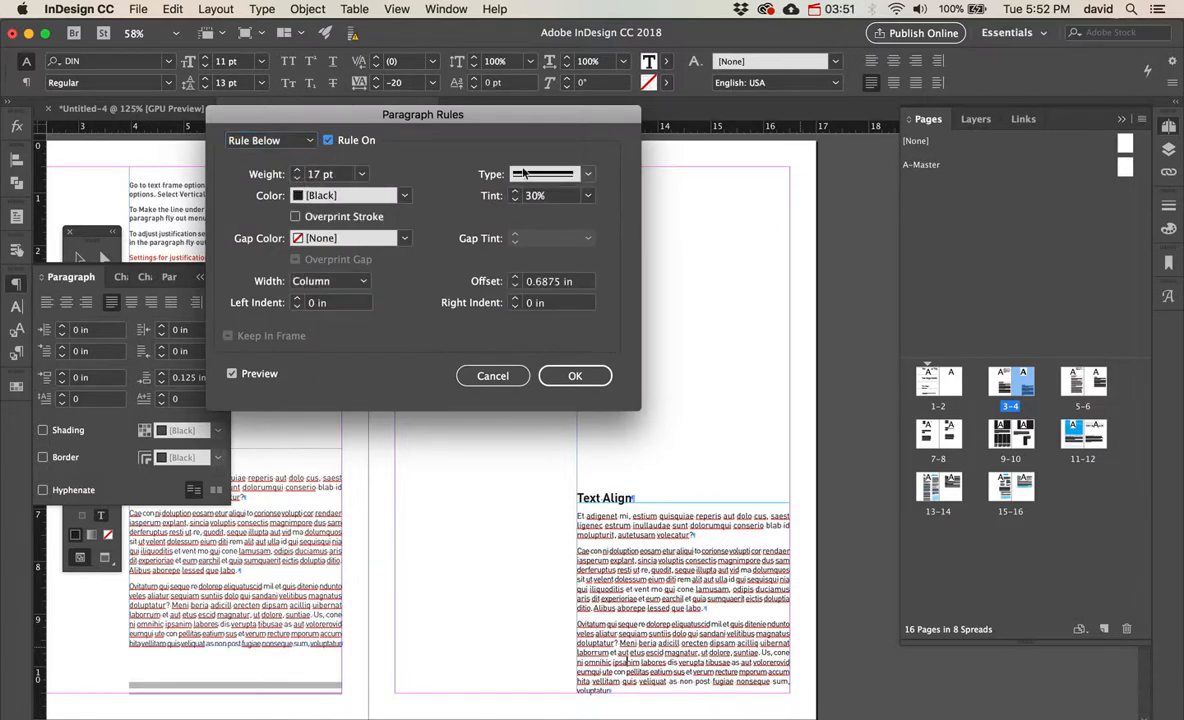
left_click(552, 174)
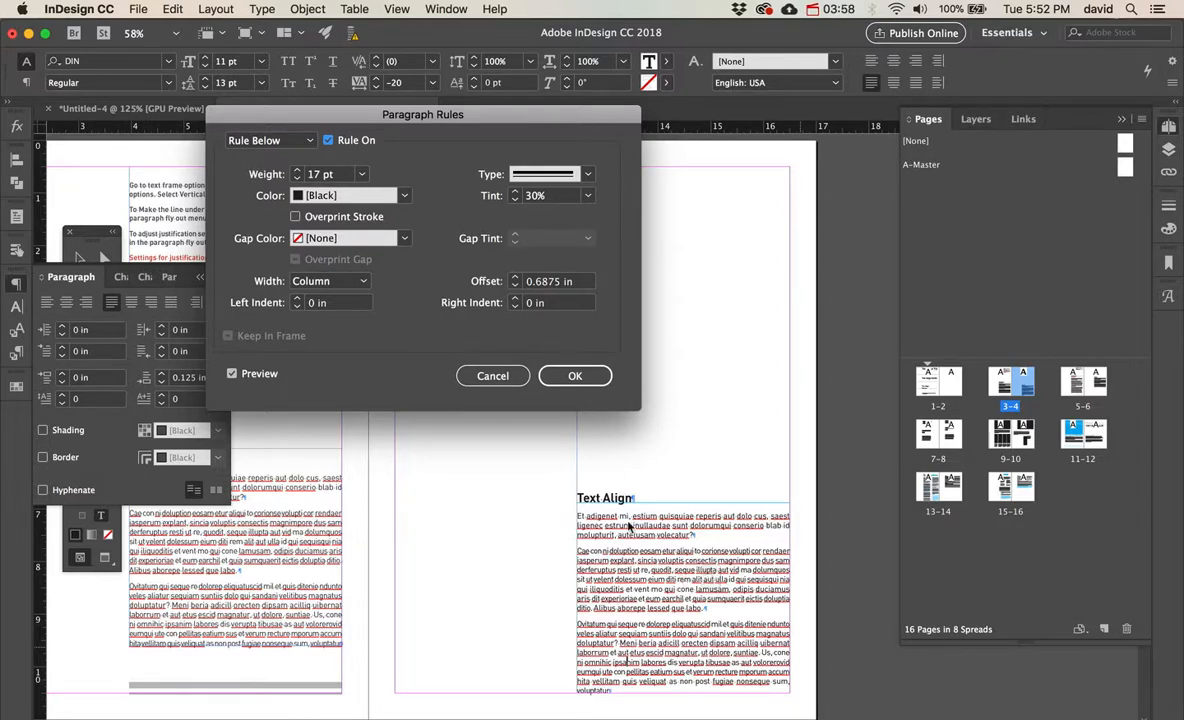
left_click(576, 376)
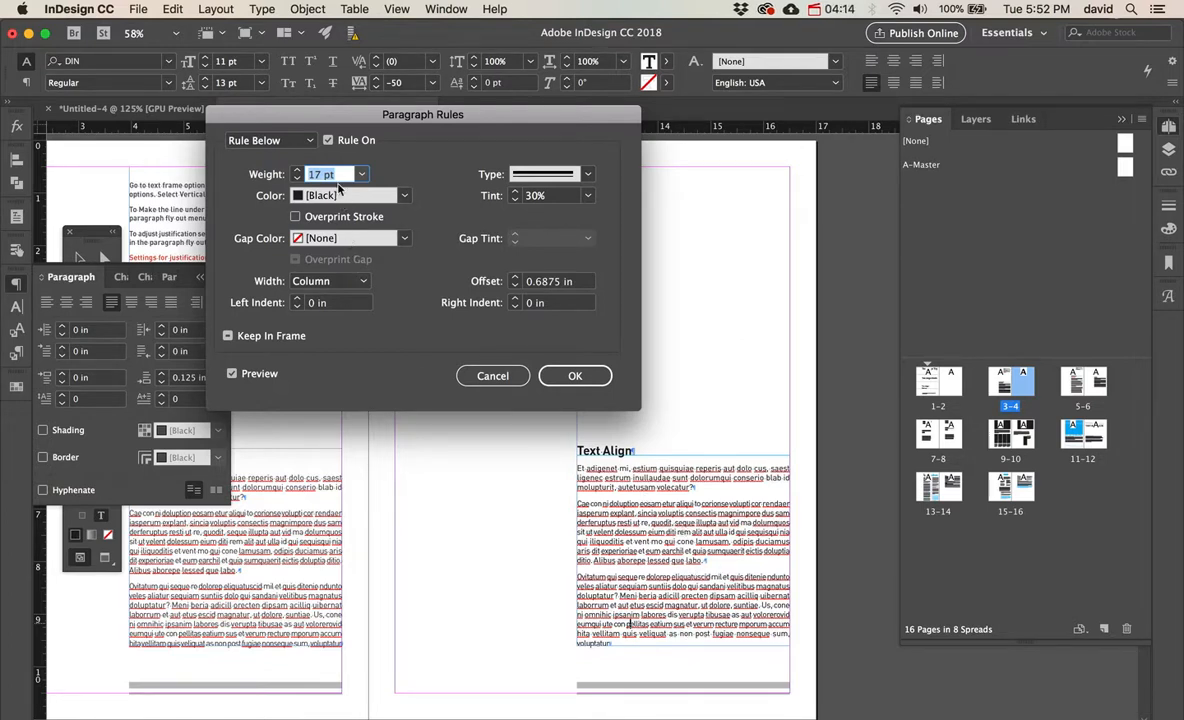
left_click(588, 174)
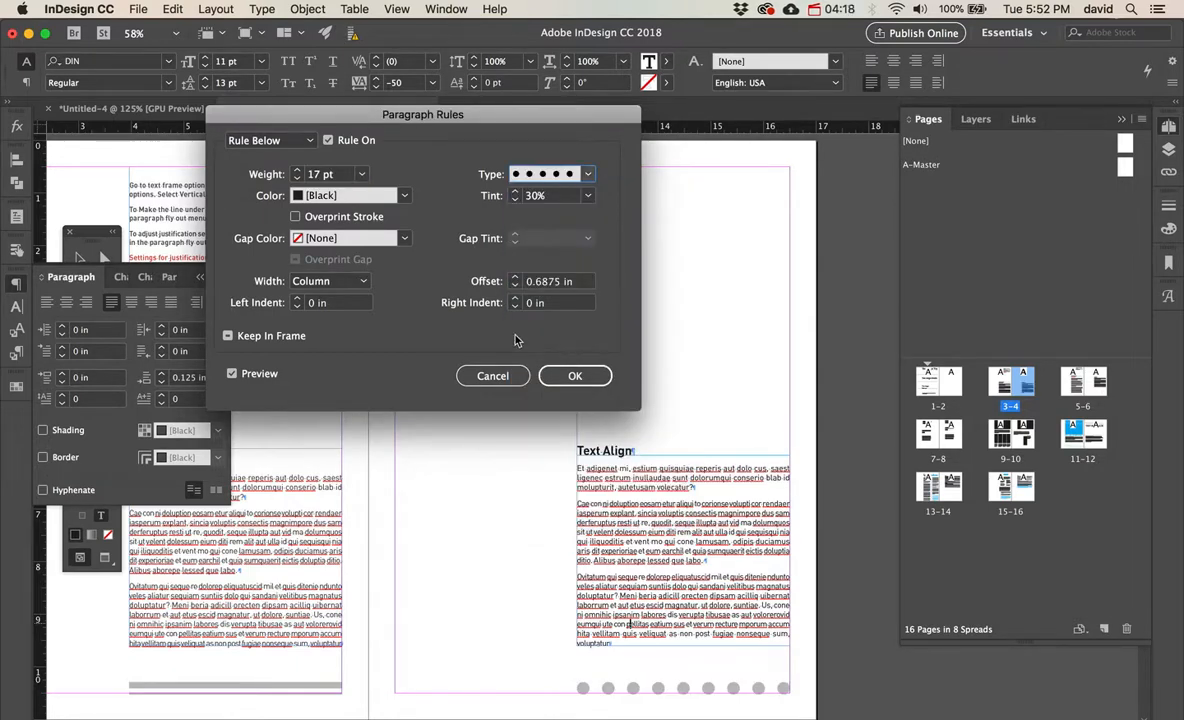
left_click(296, 178)
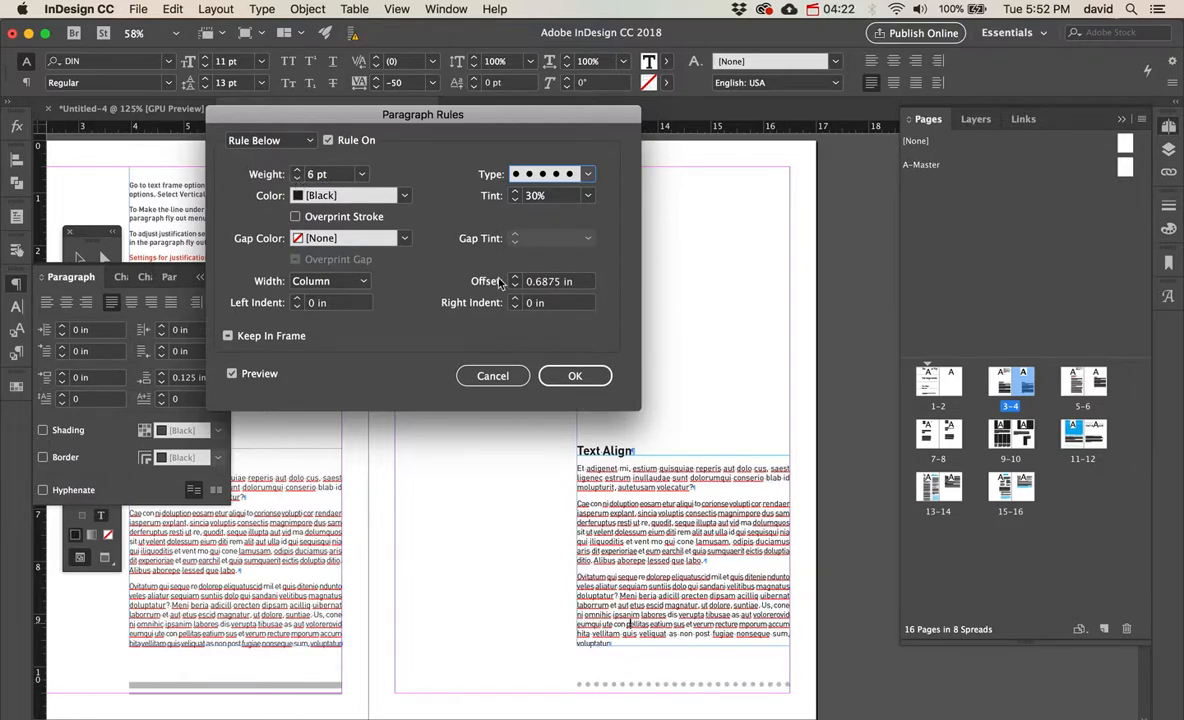
left_click(576, 376)
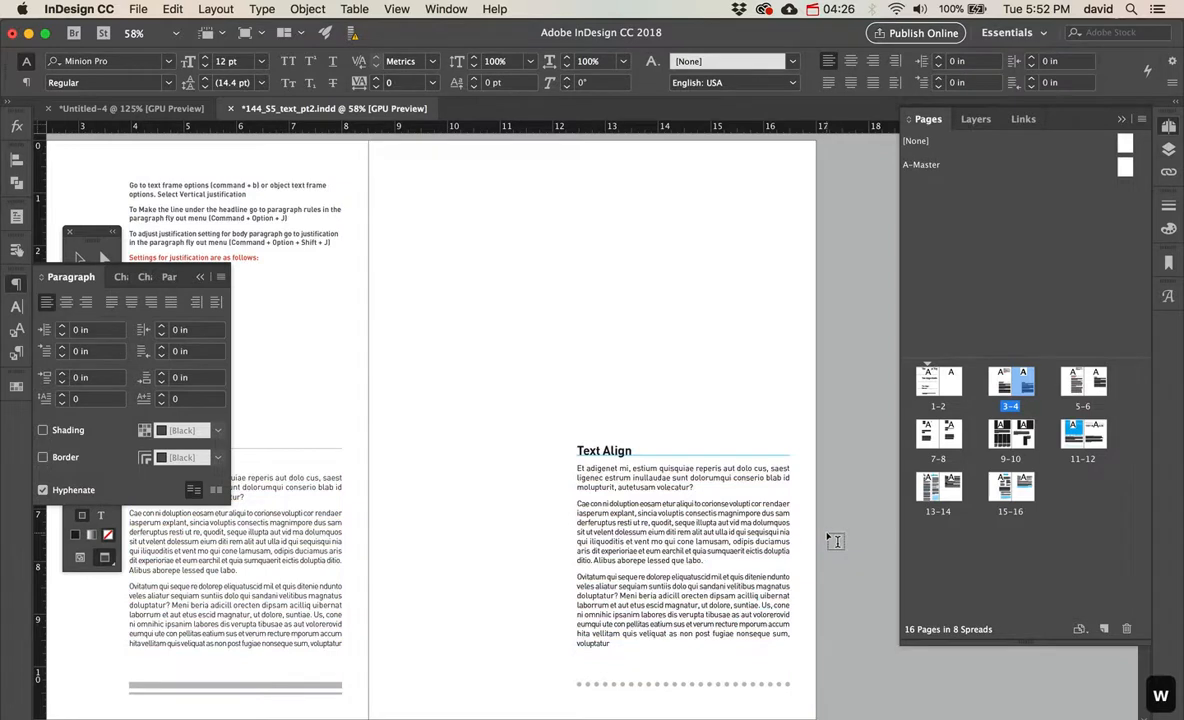
mouse_move(680, 508)
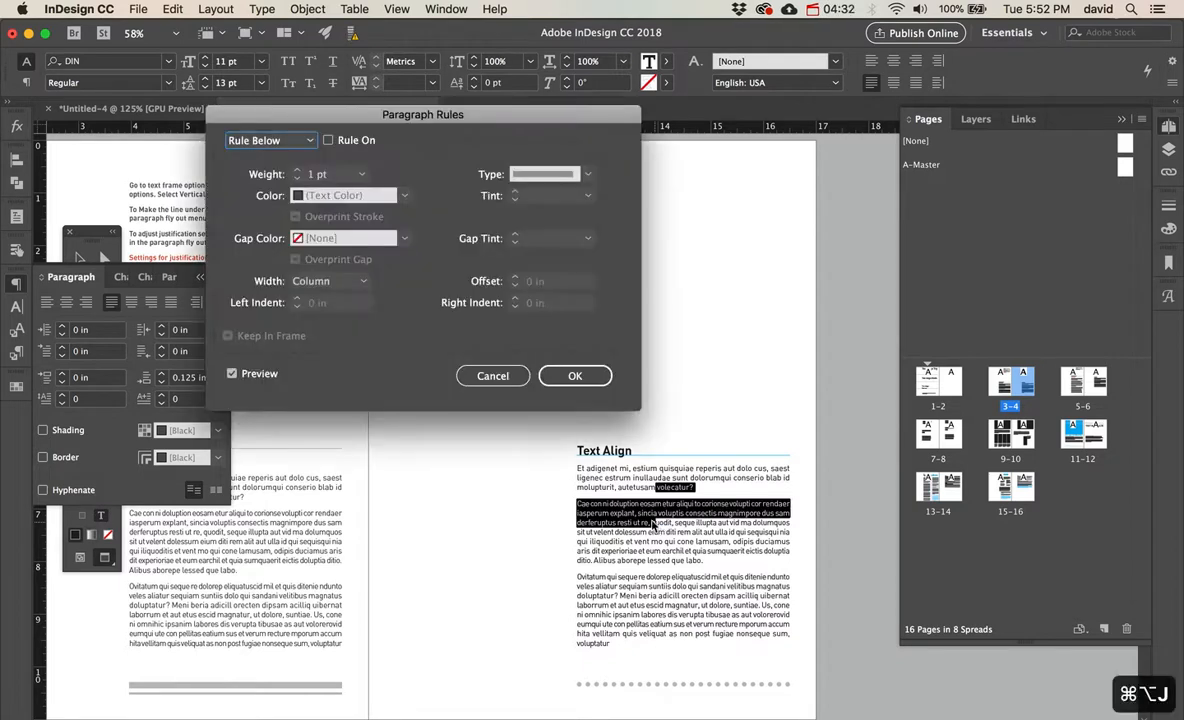
Turn on Rule Below in Paragraph Rules for the second body paragraph
left_click(330, 140)
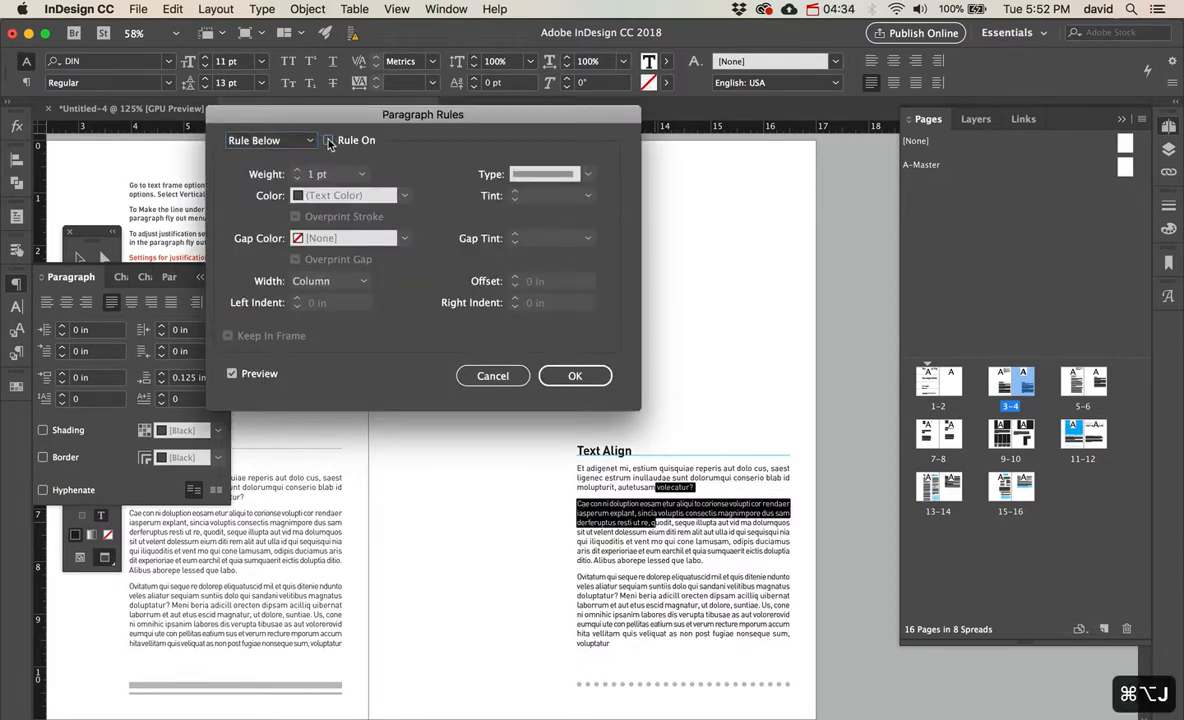